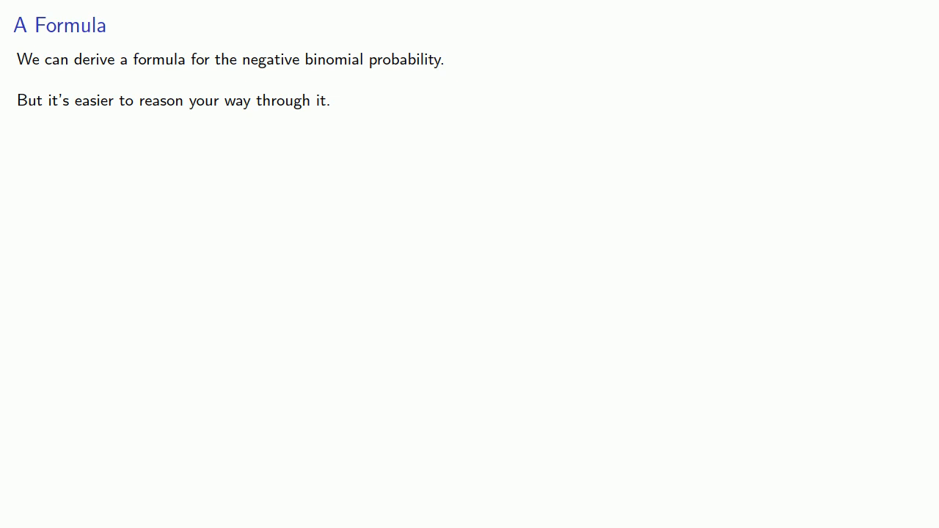
Advance from the formula slide to the con-artist example about finding two victims
key("Right")
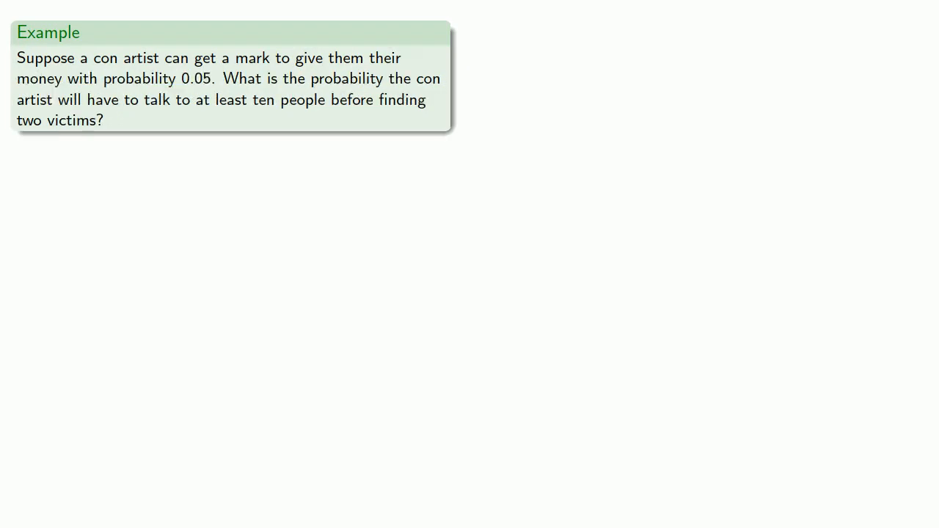